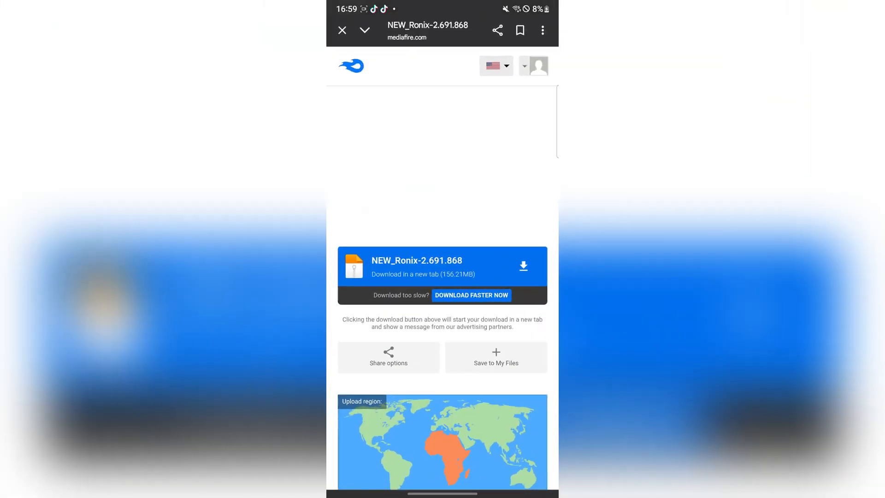
# Download the NEW_Ronix-2.691.868 APK from MediaFire and return to the phone's app list.
pyautogui.scroll(-3)
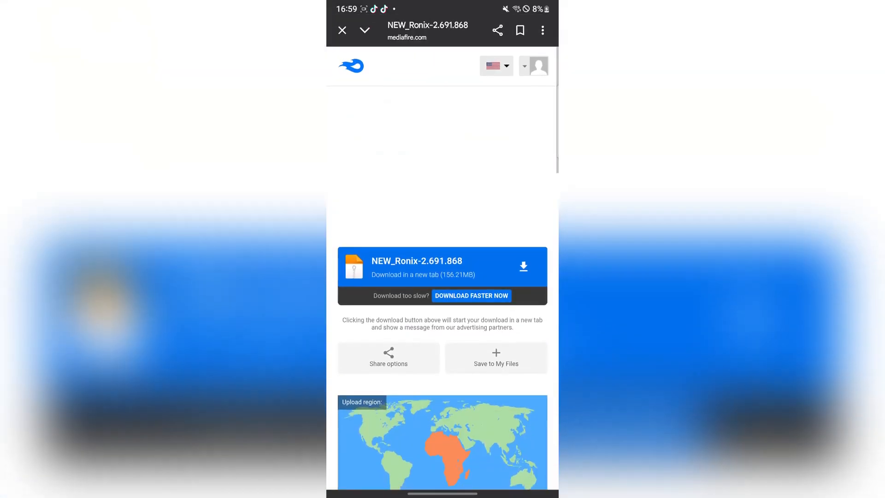
pyautogui.scroll(3)
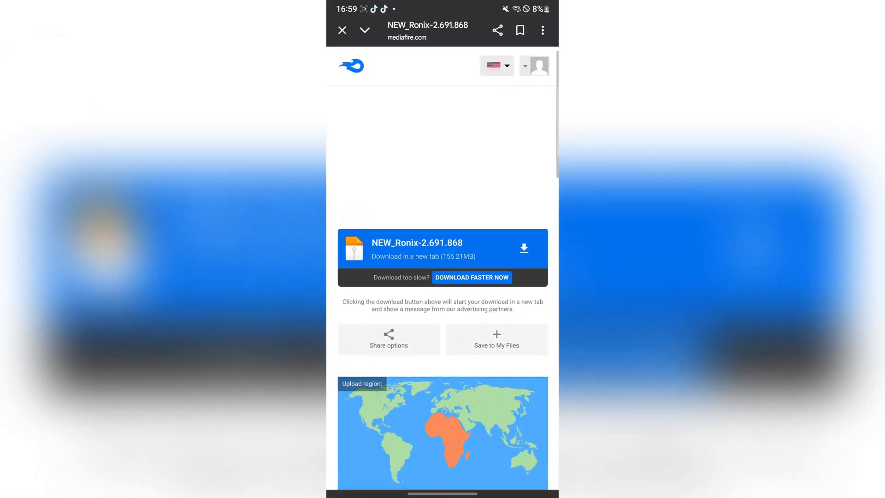
pyautogui.scroll(-3)
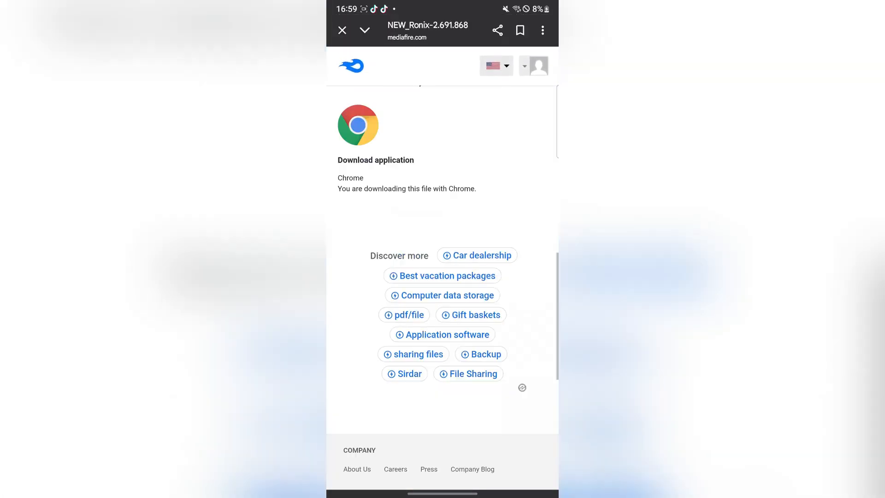
pyautogui.click(341, 30)
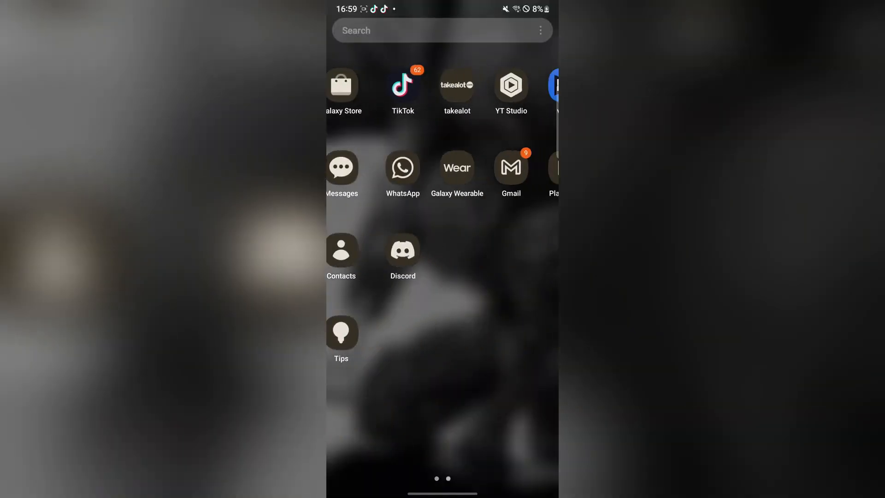
pyautogui.hscroll(-3)
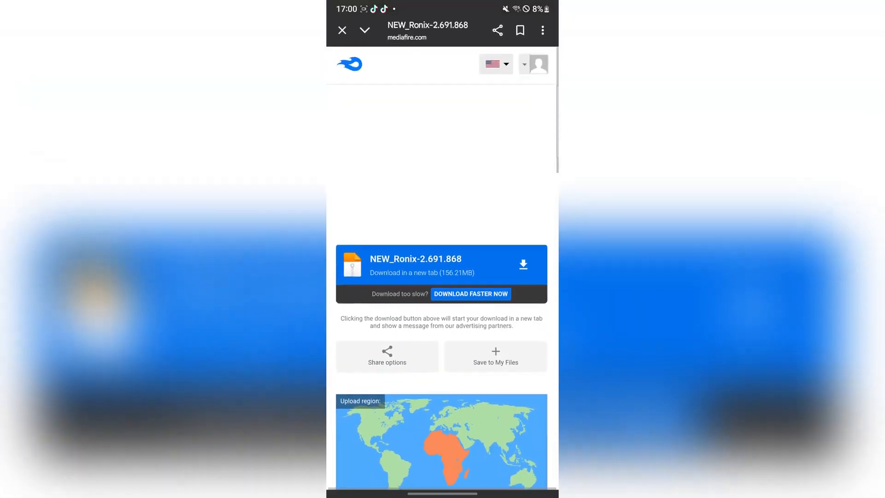
pyautogui.scroll(3)
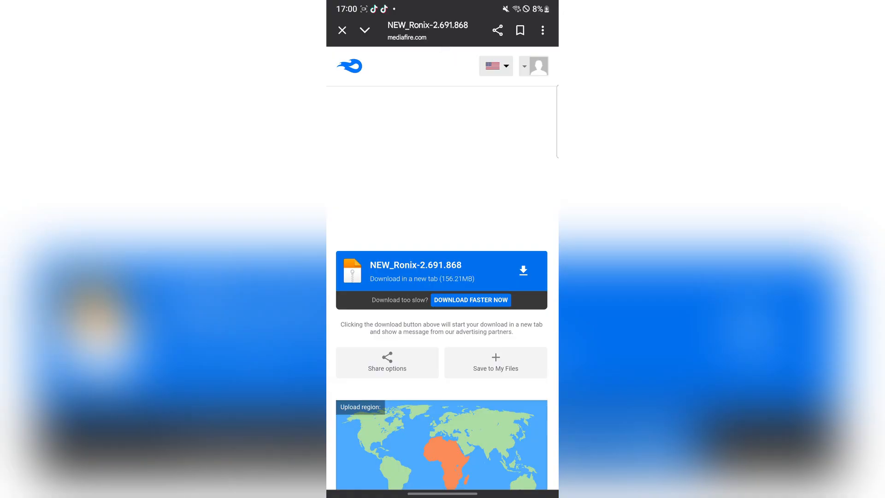
pyautogui.scroll(3)
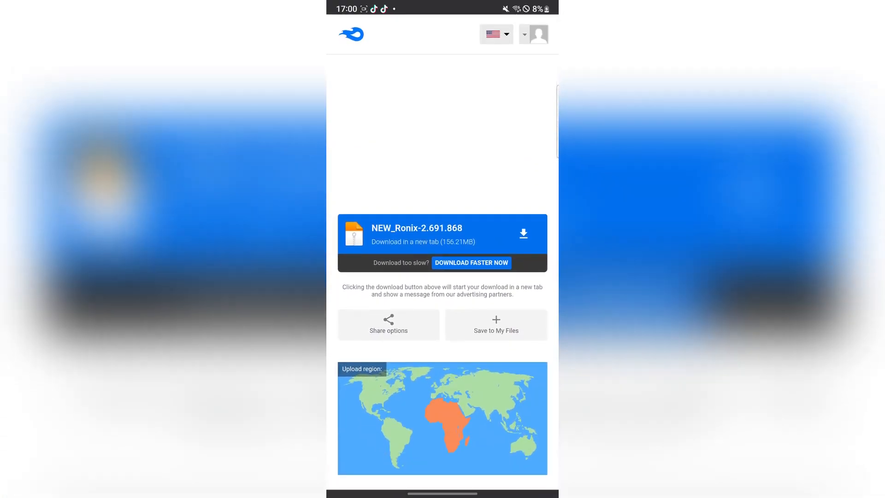
pyautogui.click(523, 234)
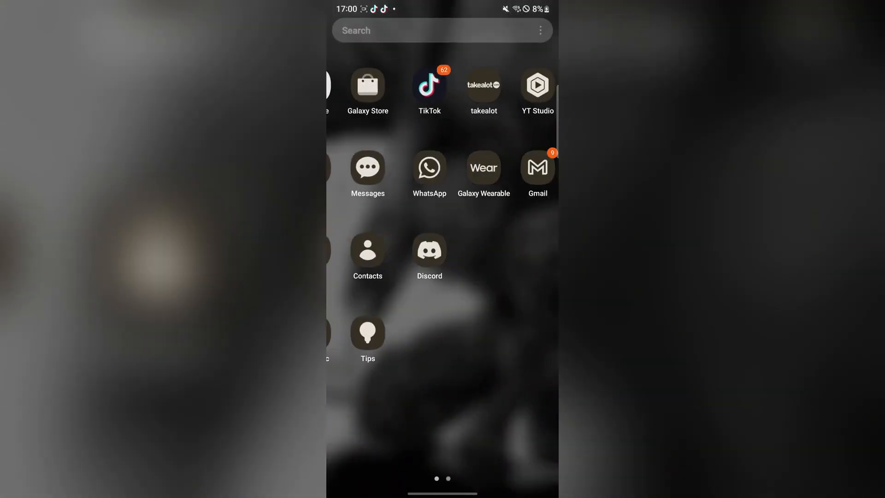
# Uninstall the existing Roblox app through Game Launcher, confirming with OK.
pyautogui.hscroll(3)
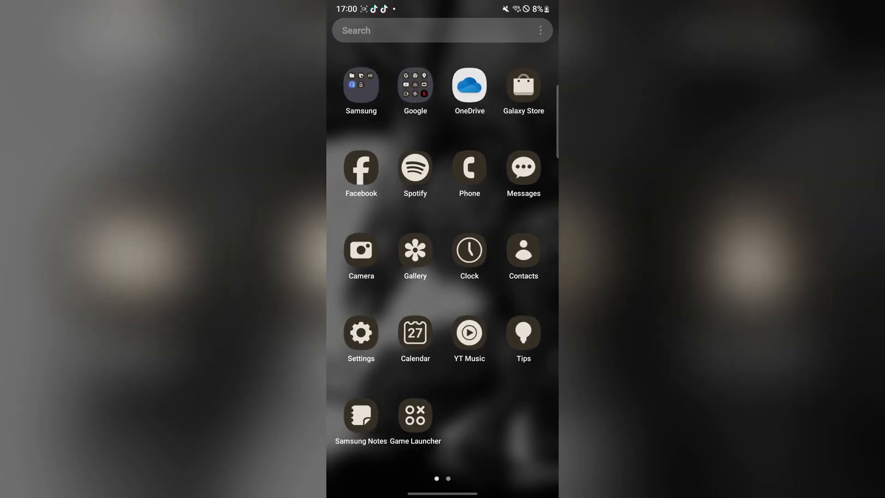
pyautogui.click(414, 414)
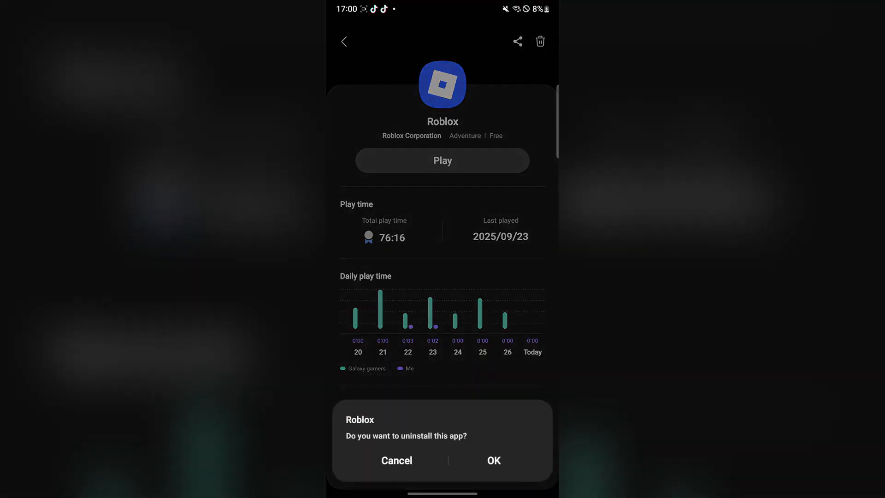
pyautogui.click(493, 461)
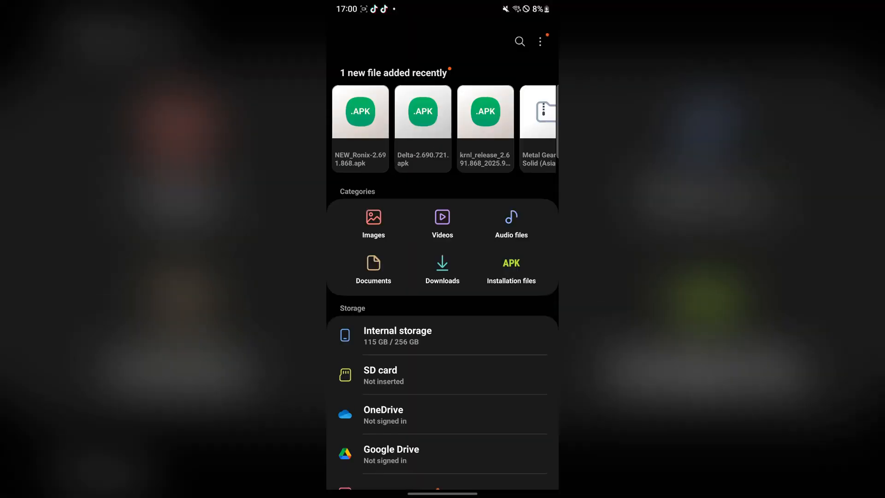
# Install NEW_Ronix-2.691.868.apk from My Files recent files and reach the Roblox home feed.
pyautogui.click(360, 111)
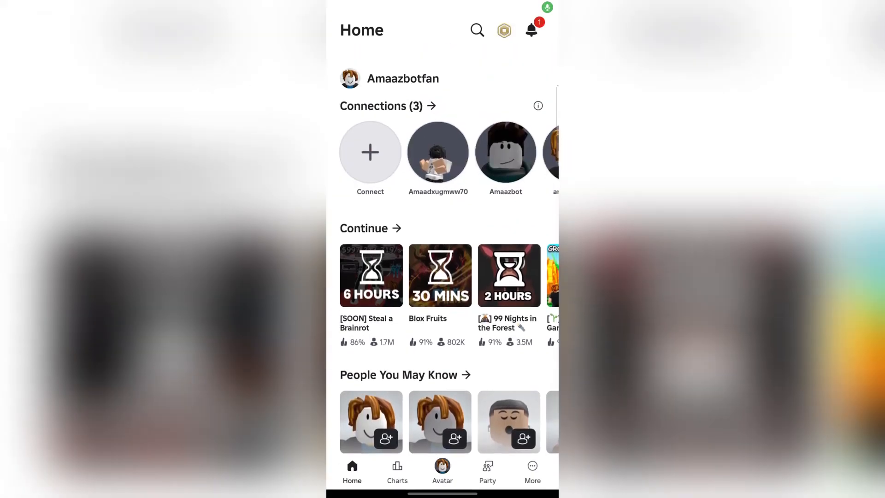
# Play Grow a Garden from the Continue row, bringing up the Ronix key prompt while joining.
pyautogui.scroll(3)
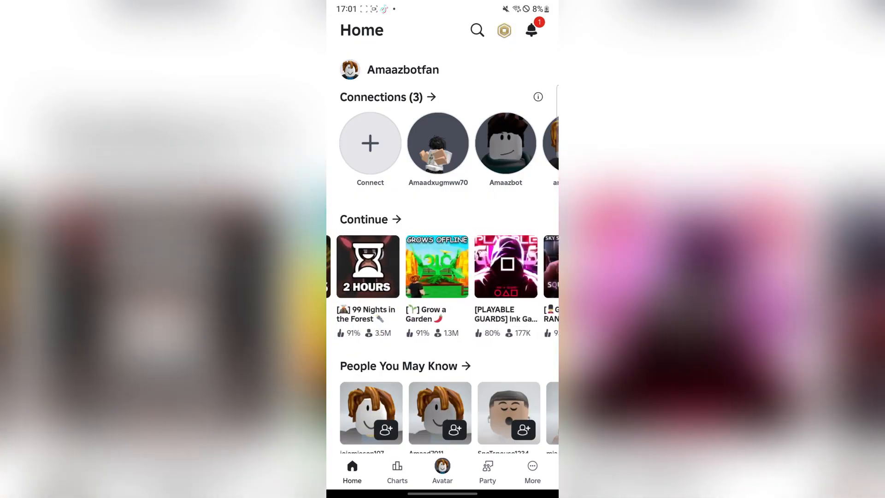
pyautogui.hscroll(-3)
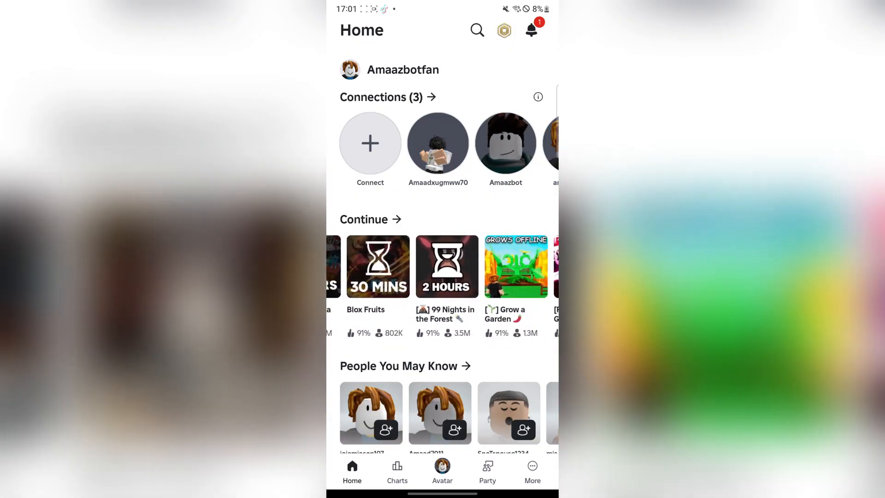
pyautogui.click(516, 266)
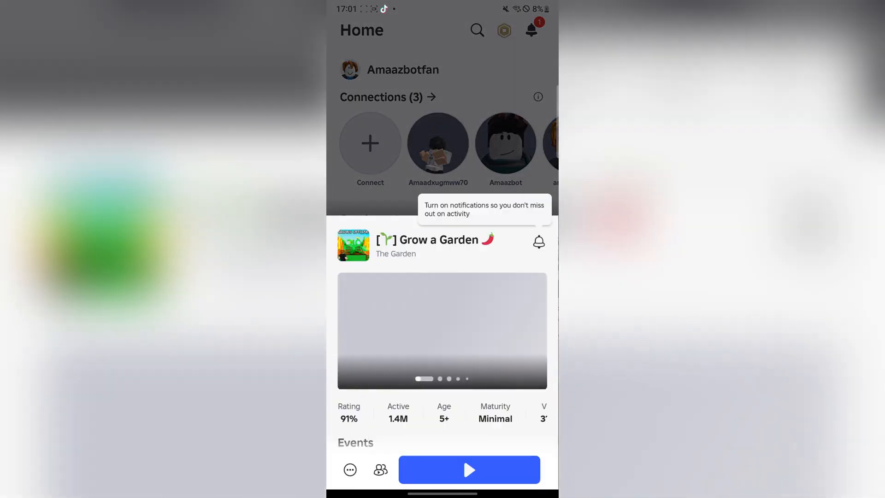
pyautogui.click(469, 469)
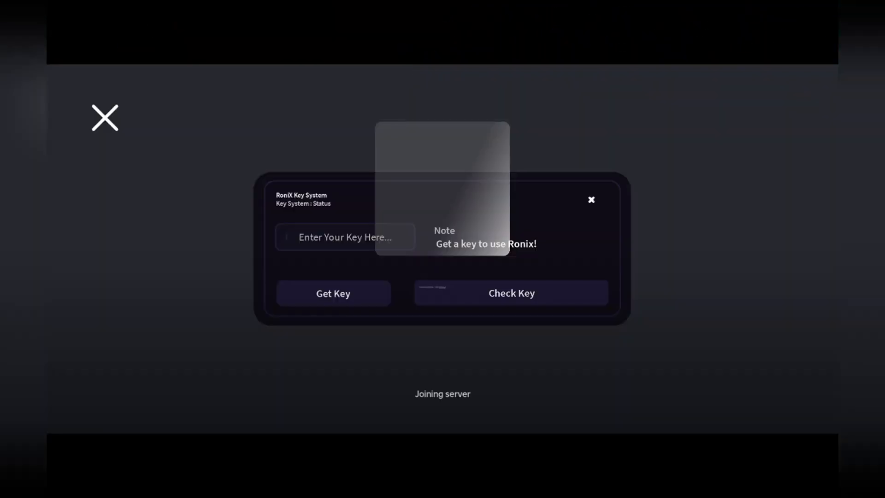